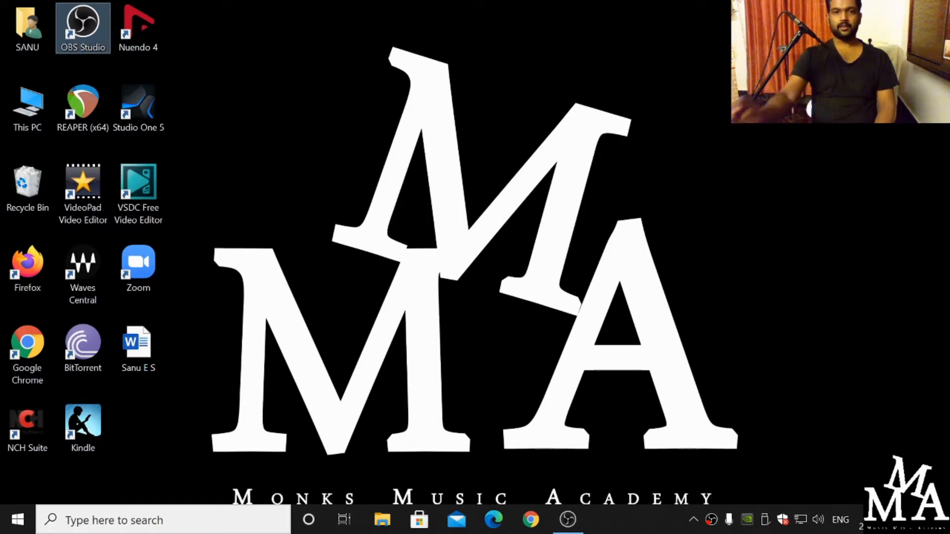
{"action": "mouse_move", "coordinate": [139, 104]}
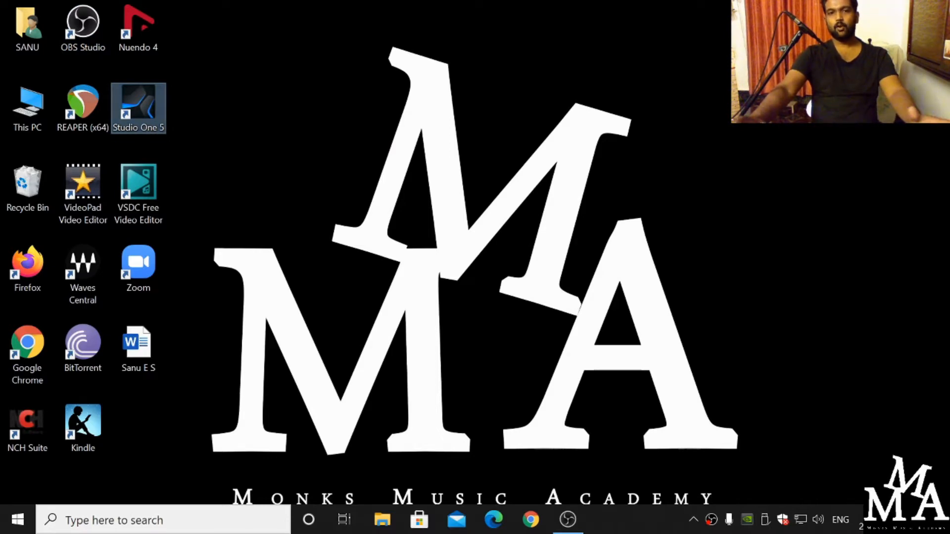
Launch Studio One 5 from its desktop shortcut to reach the start page
{"action": "double_click", "coordinate": [138, 103]}
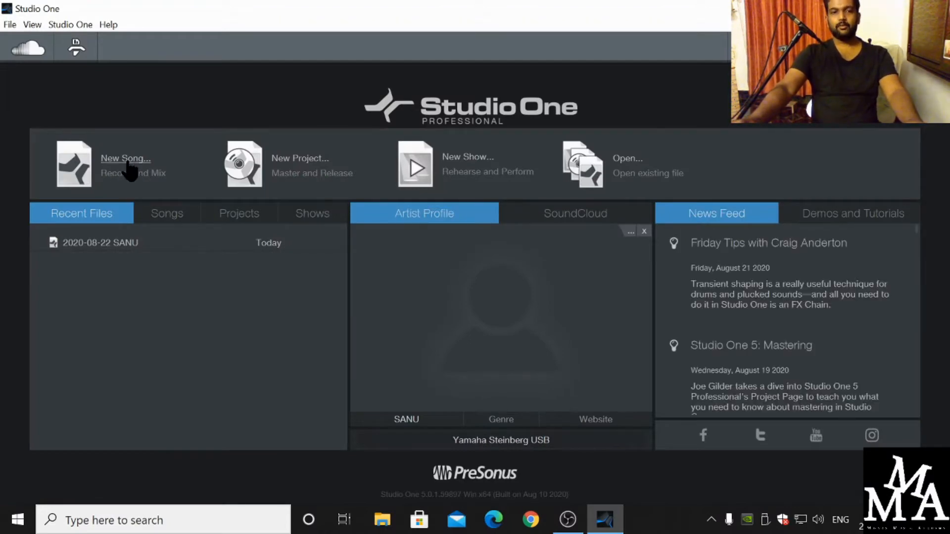
Make a New Song from the Empty Song template, titled 'Sing 2 samp'
{"action": "left_click", "coordinate": [125, 159]}
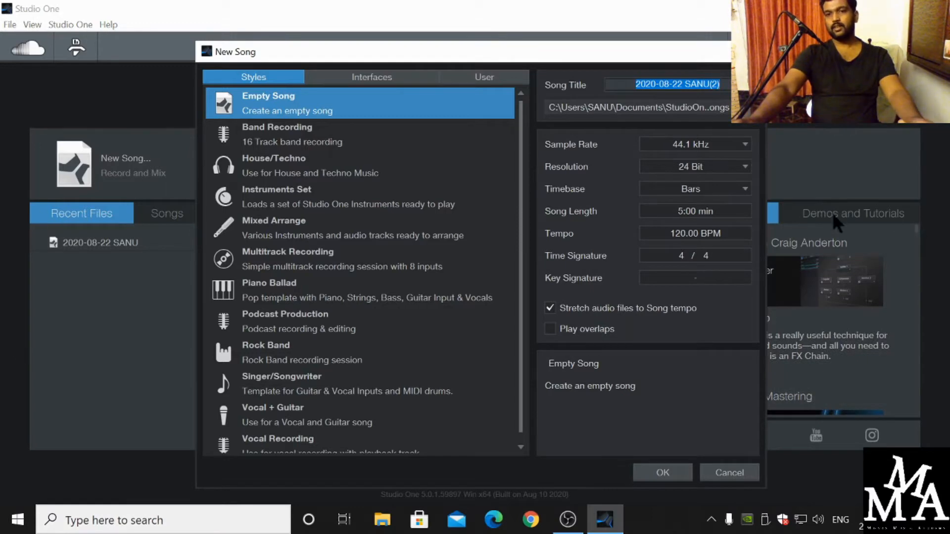
{"action": "mouse_move", "coordinate": [293, 101]}
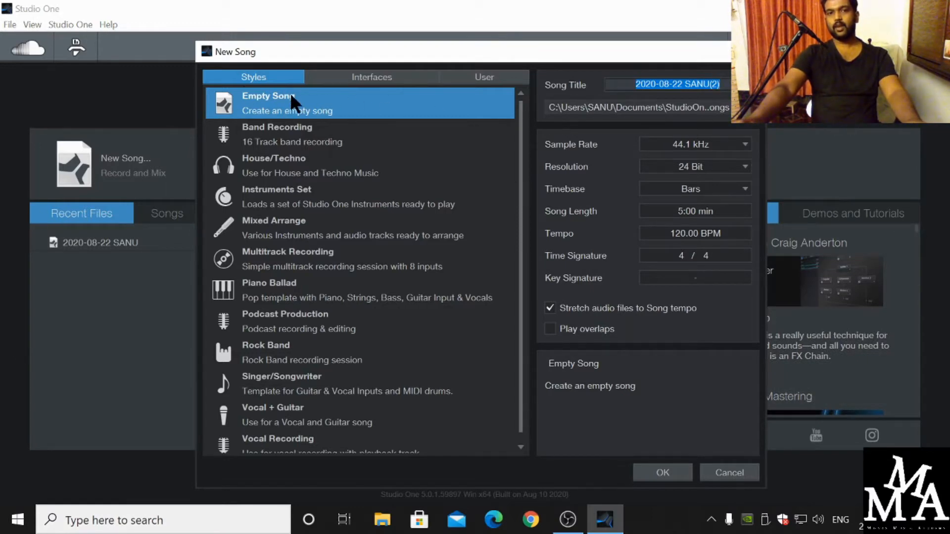
{"action": "mouse_move", "coordinate": [597, 115]}
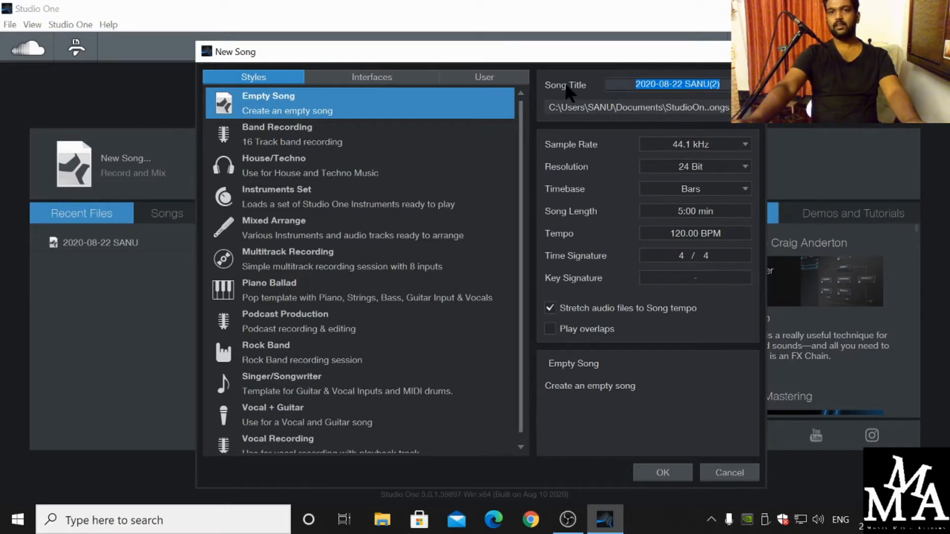
{"action": "type", "text": "S"}
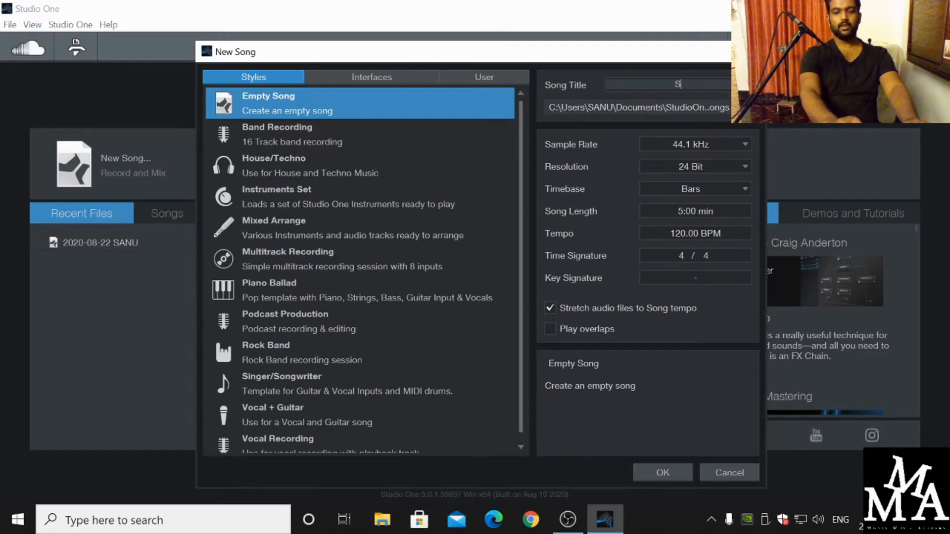
{"action": "type", "text": "ing 2 samp"}
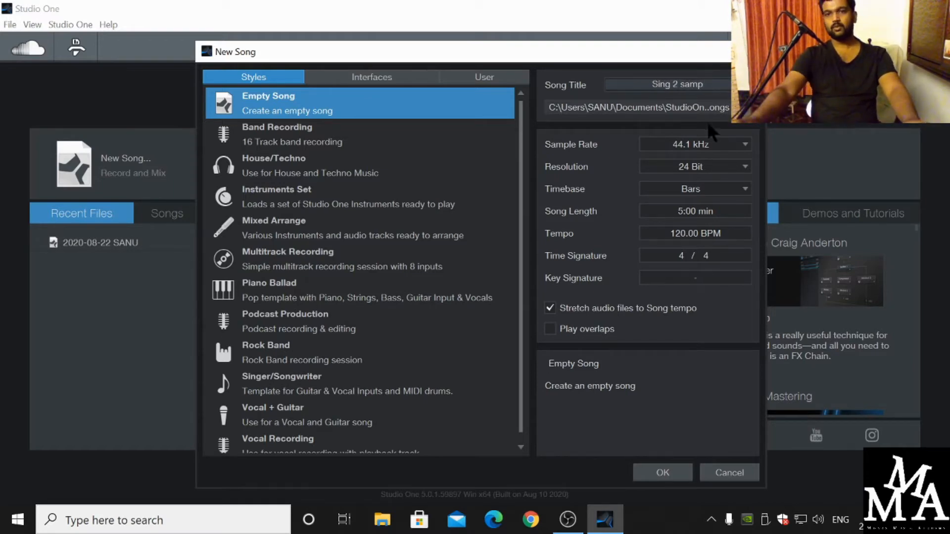
{"action": "mouse_move", "coordinate": [711, 303]}
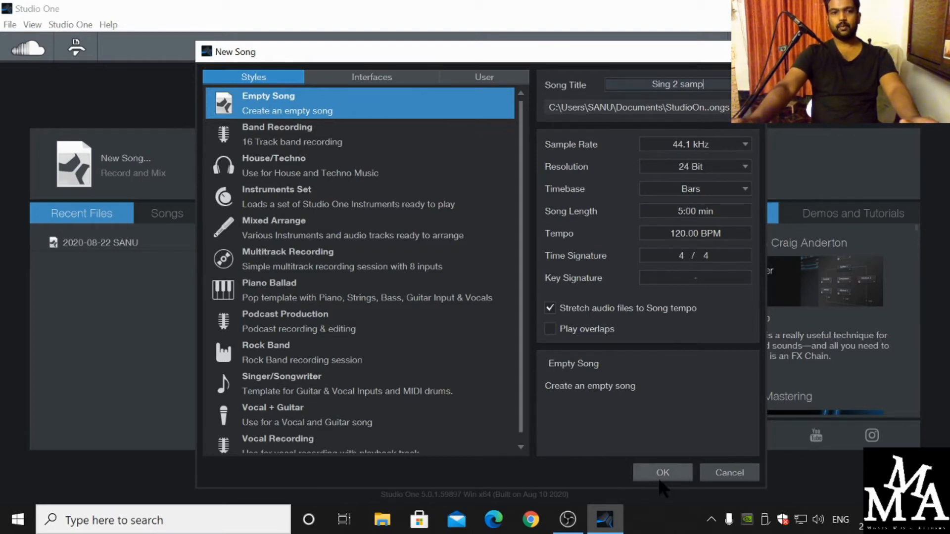
{"action": "left_click", "coordinate": [662, 472]}
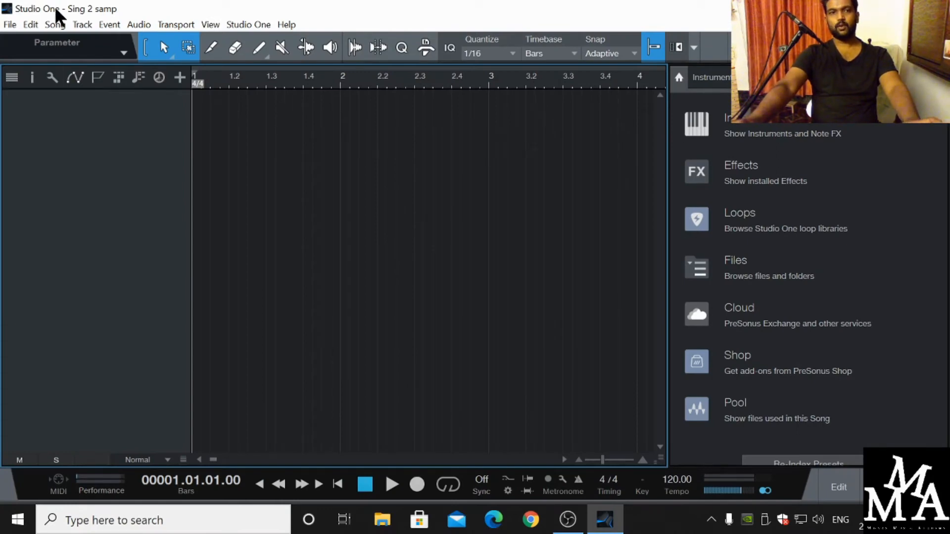
{"action": "left_click", "coordinate": [81, 23]}
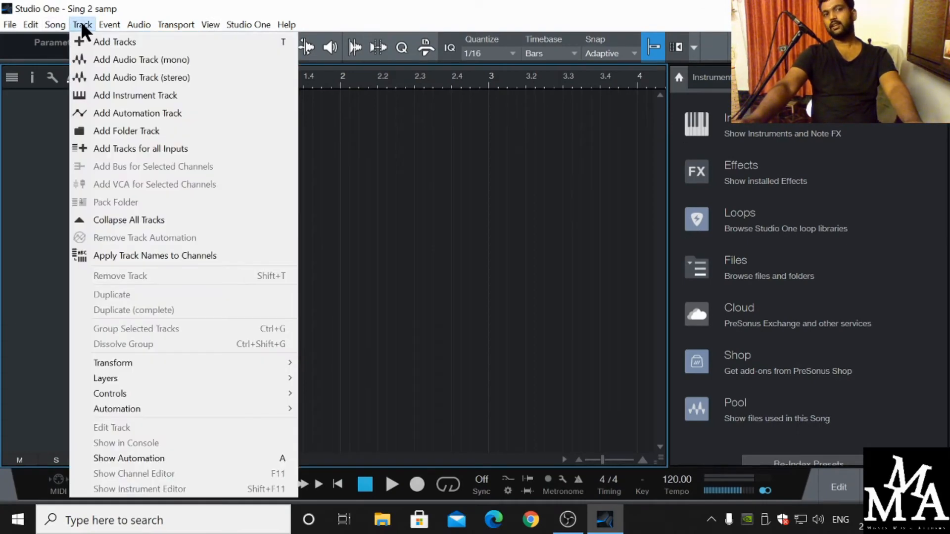
Add Tracks: one Audio track named Vocals in Mono format
{"action": "left_click", "coordinate": [124, 42]}
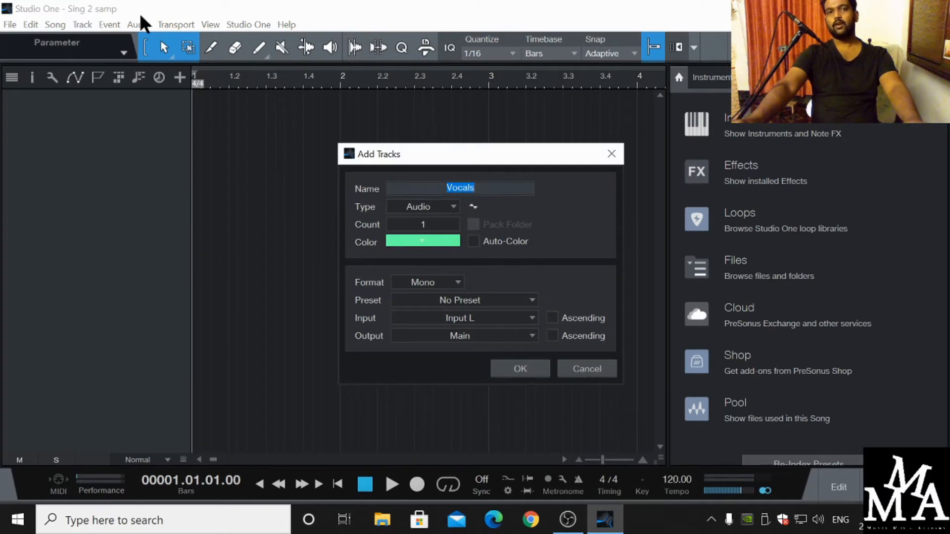
{"action": "mouse_move", "coordinate": [262, 101]}
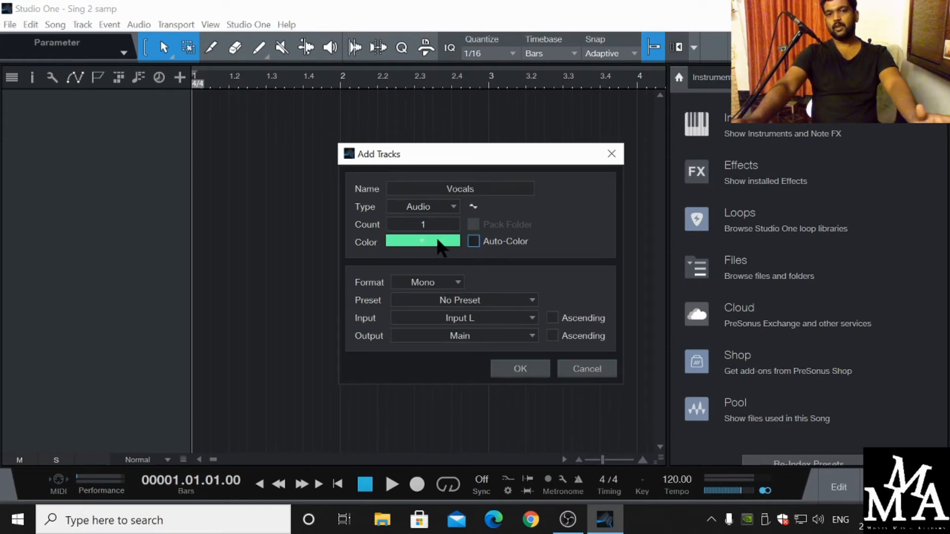
{"action": "left_click", "coordinate": [487, 188]}
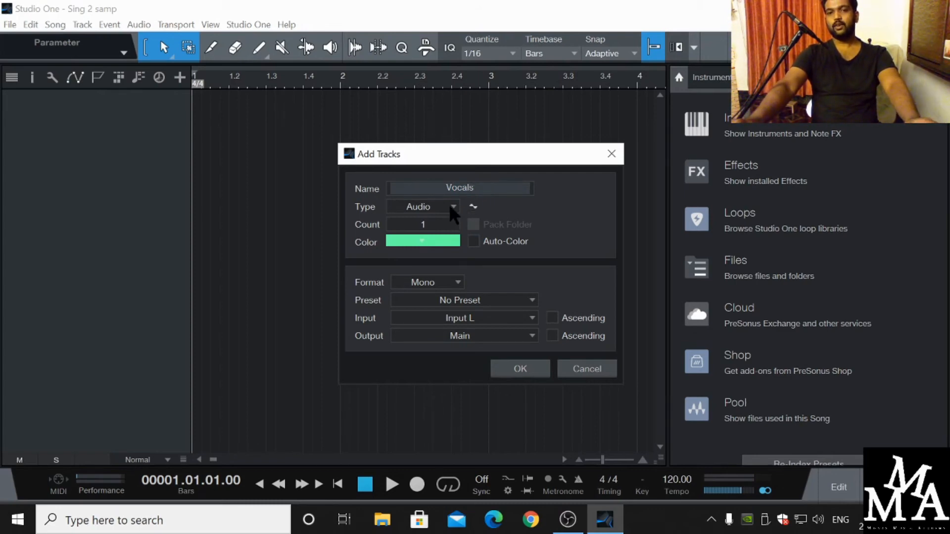
{"action": "mouse_move", "coordinate": [441, 231]}
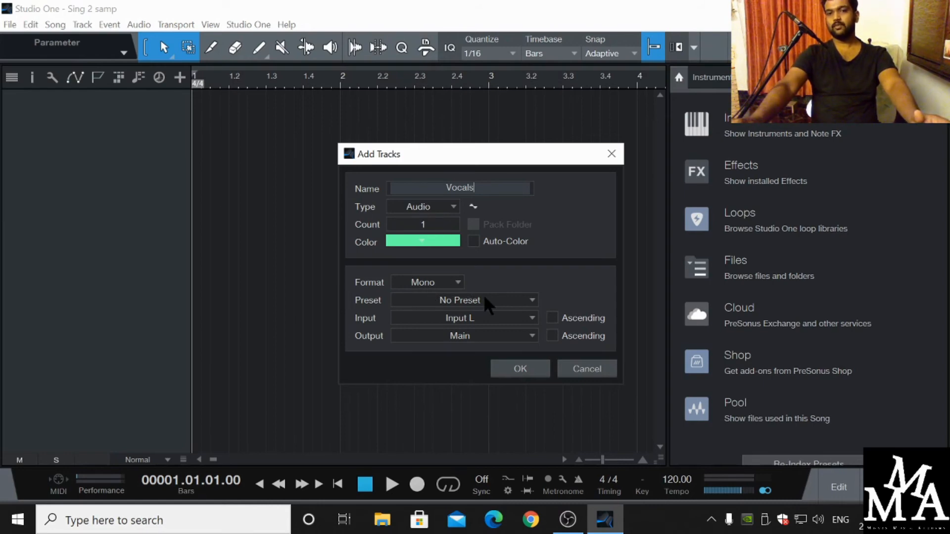
{"action": "mouse_move", "coordinate": [473, 326]}
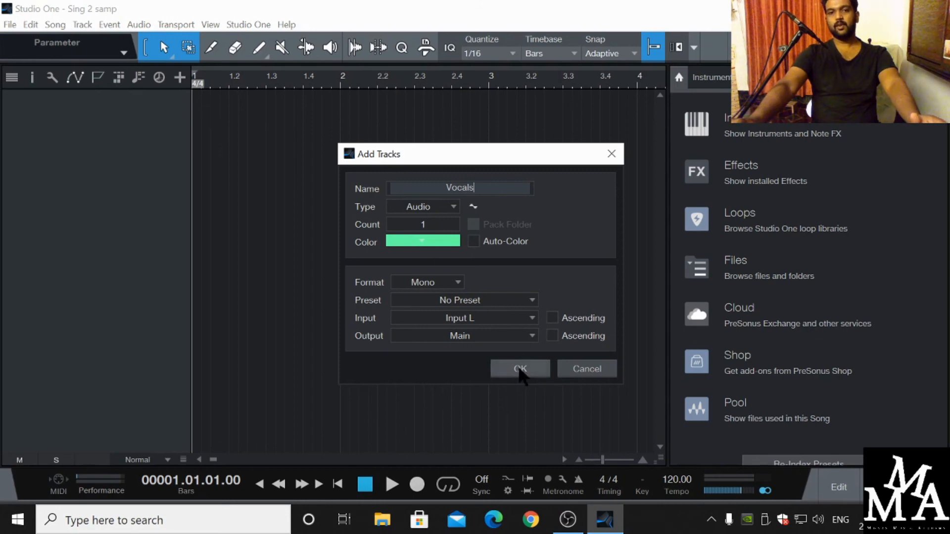
{"action": "left_click", "coordinate": [520, 368]}
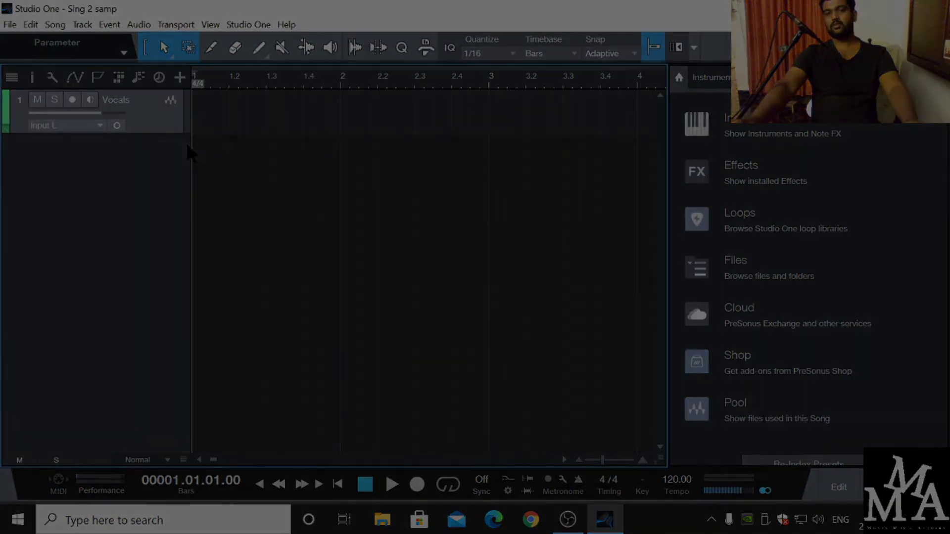